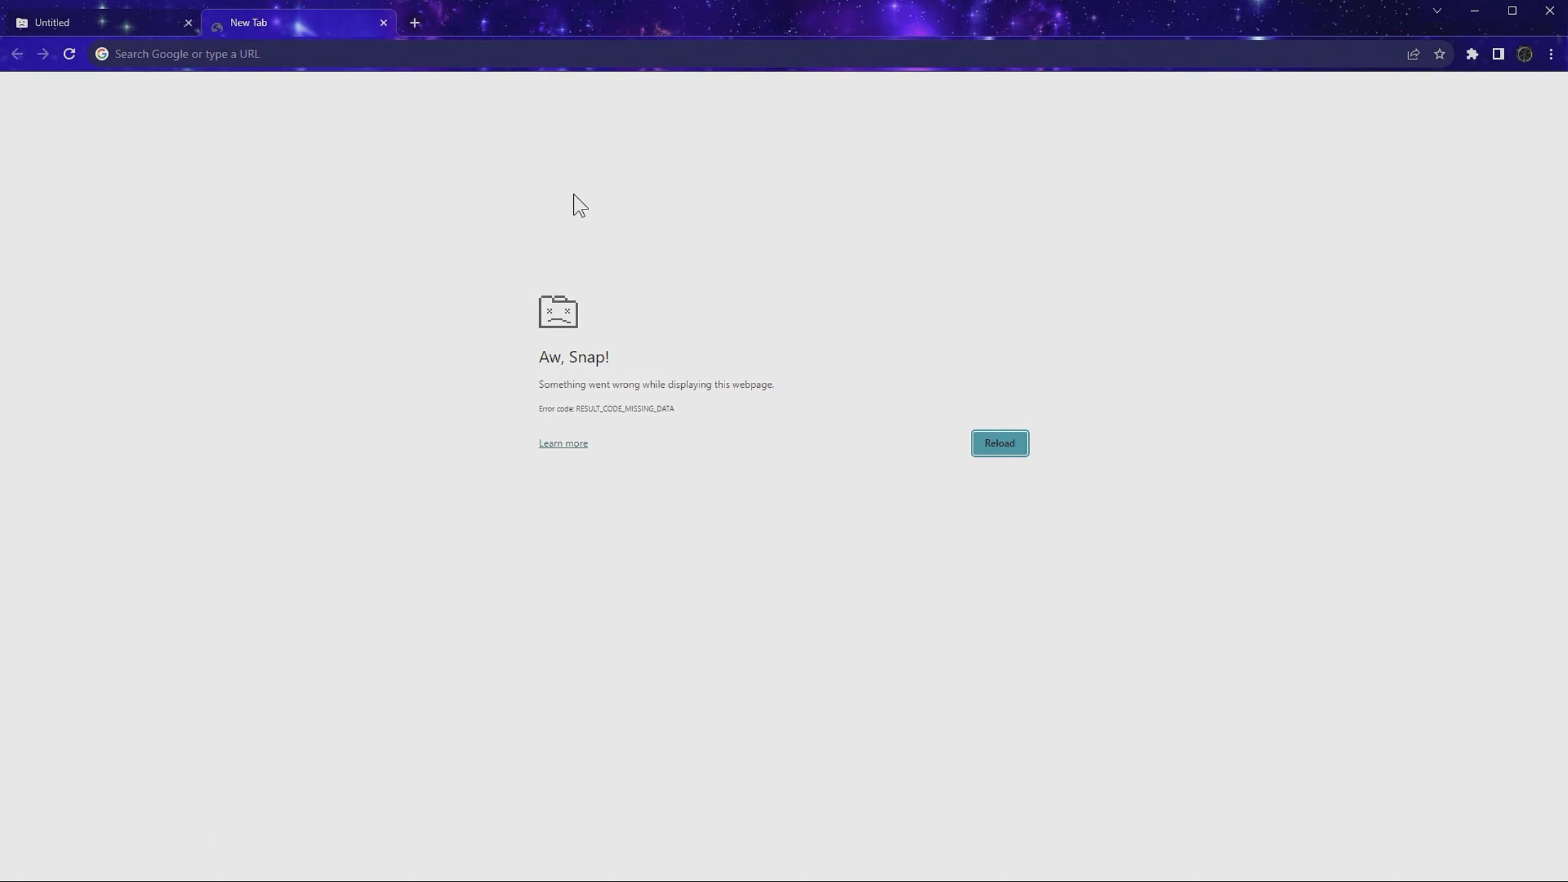
- Reload the Aw, Snap page, try a new tab, Learn more and Settings; all still error, then bring up Start
left_click(998, 443)
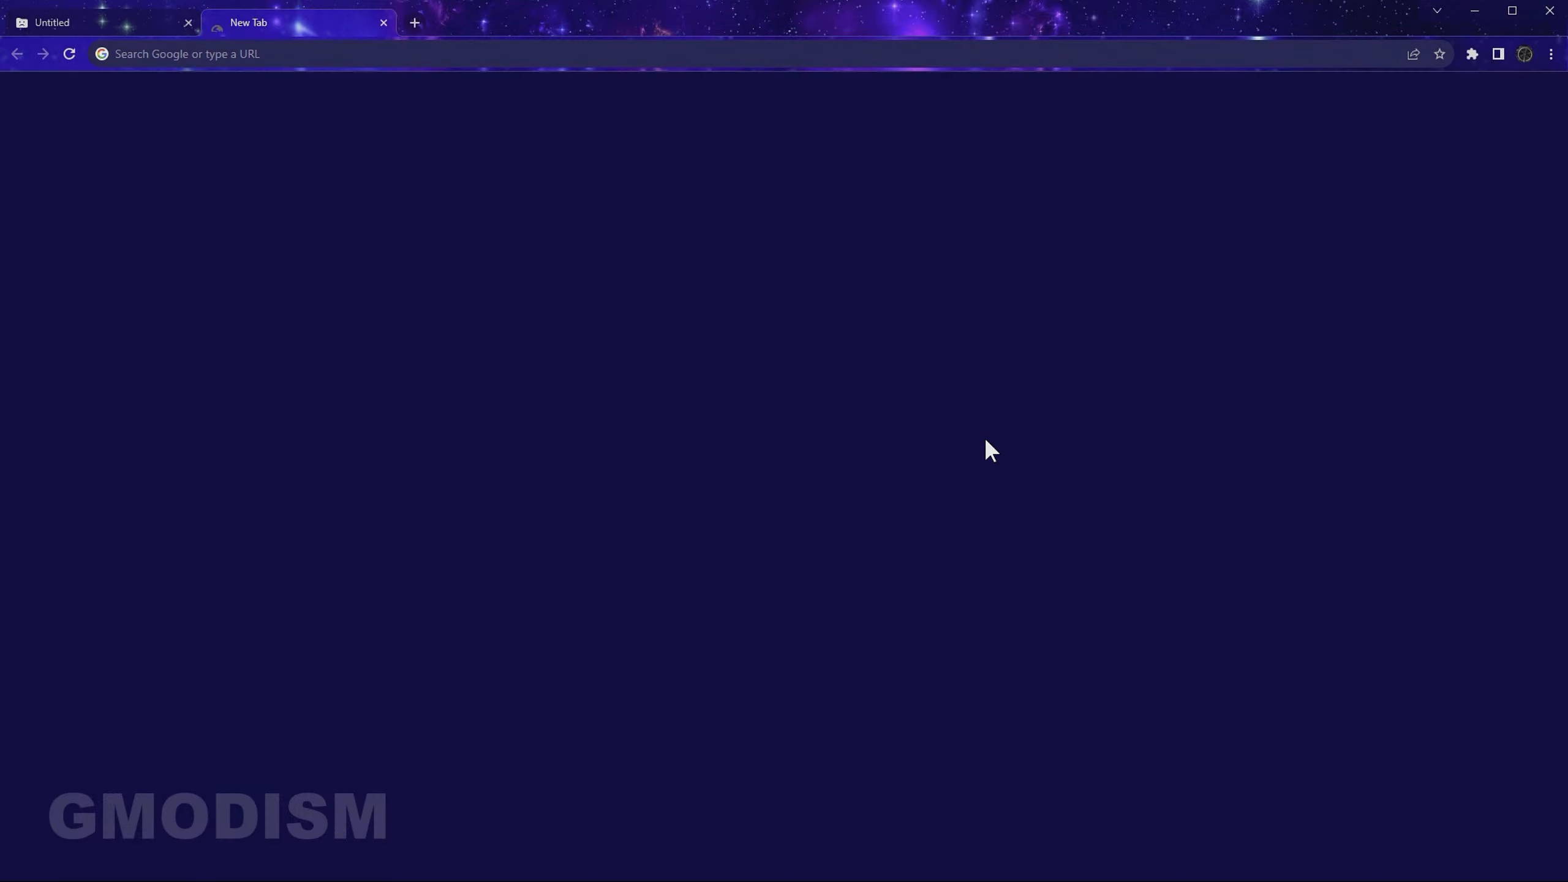
left_click(413, 22)
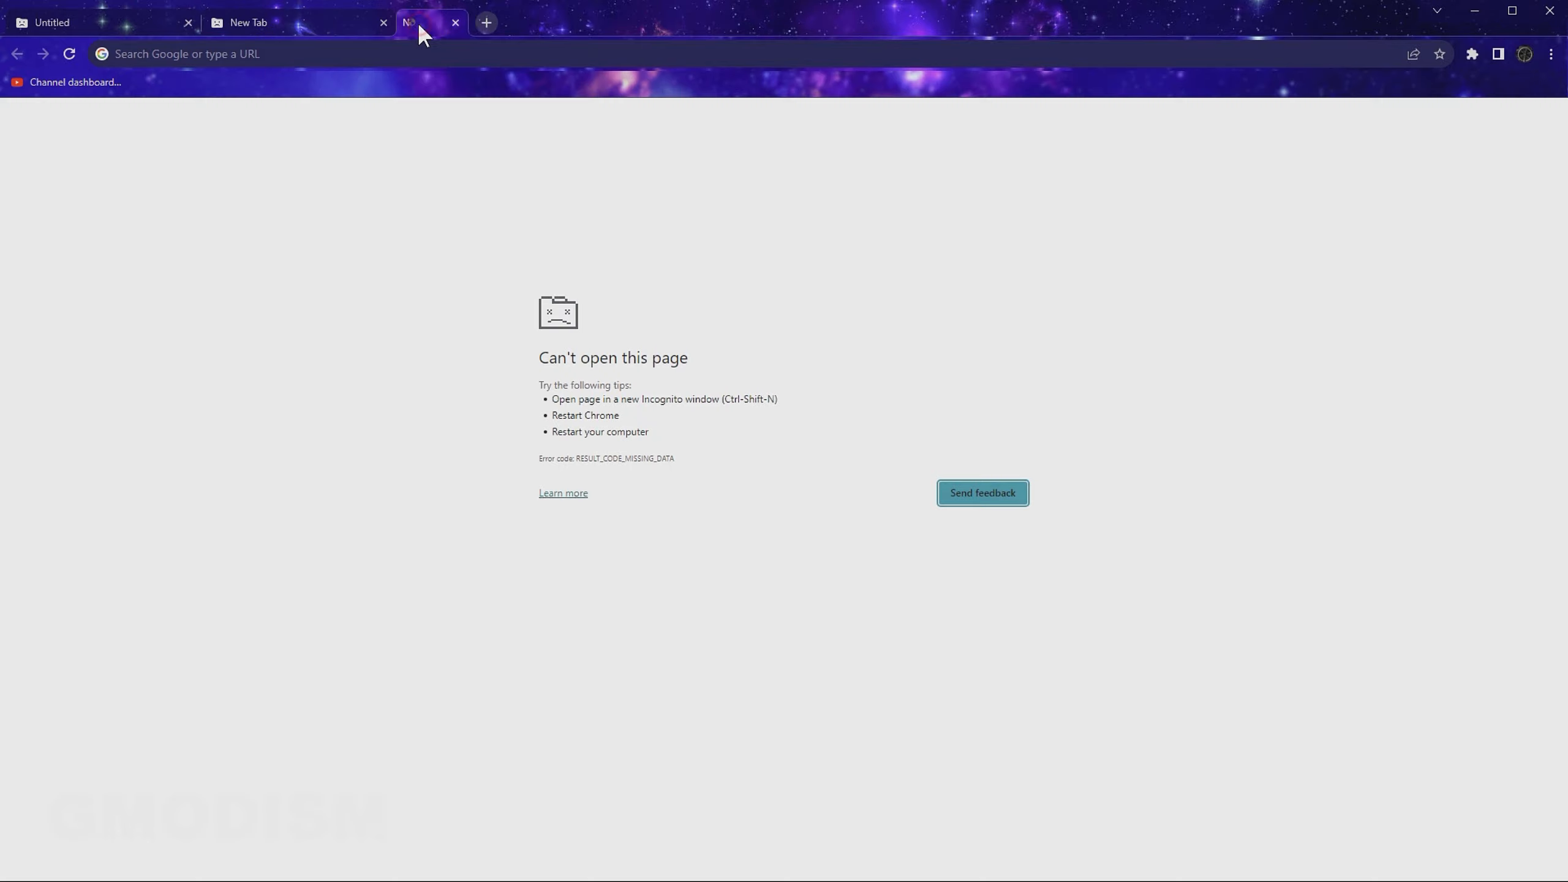
left_click(1548, 54)
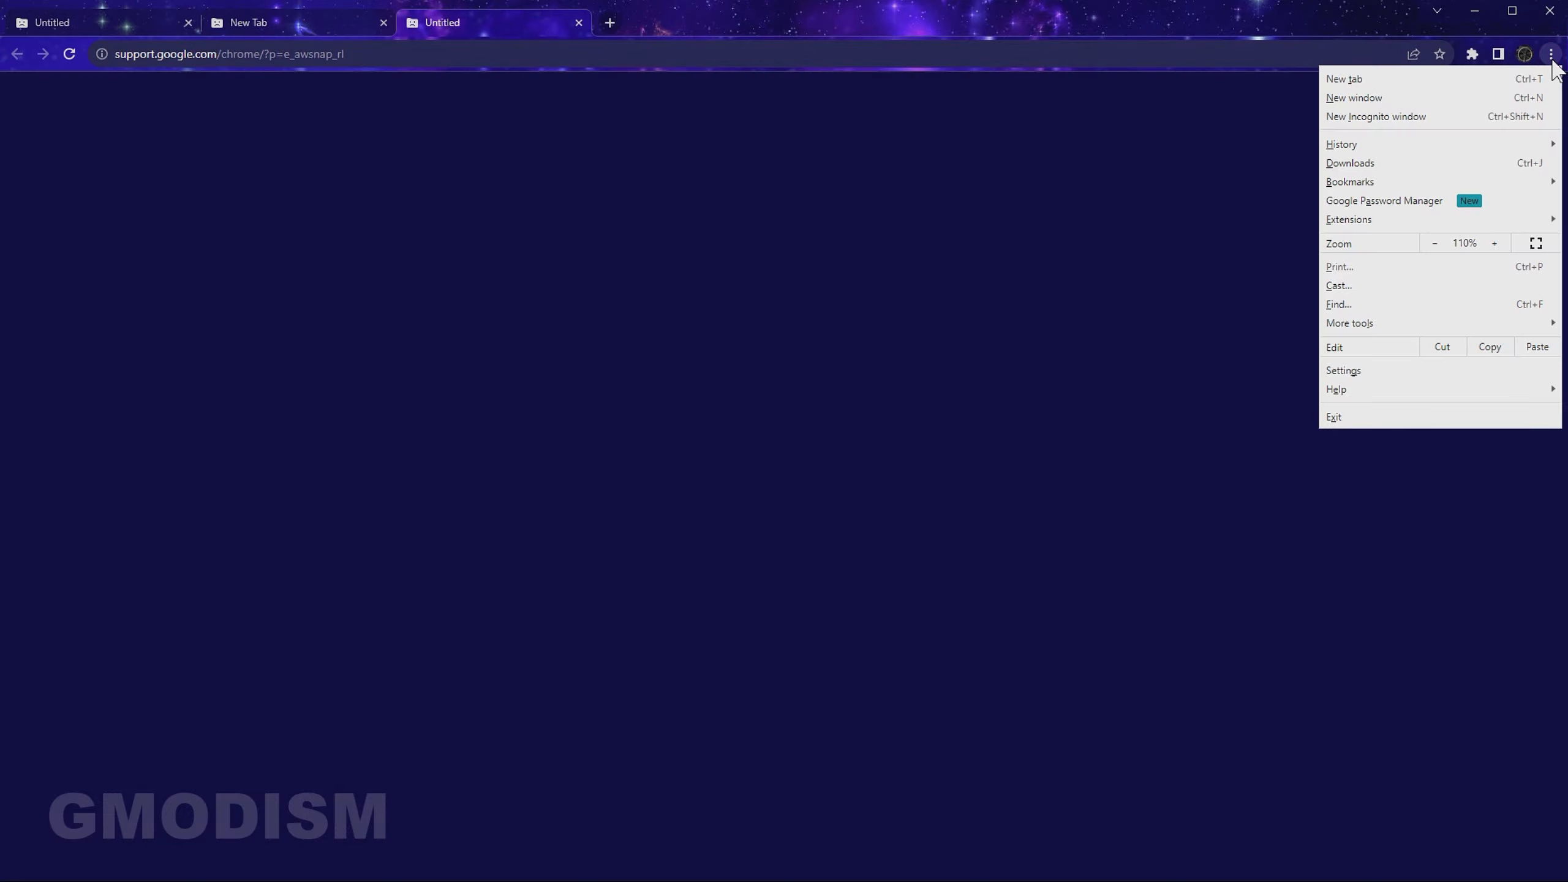
left_click(1344, 369)
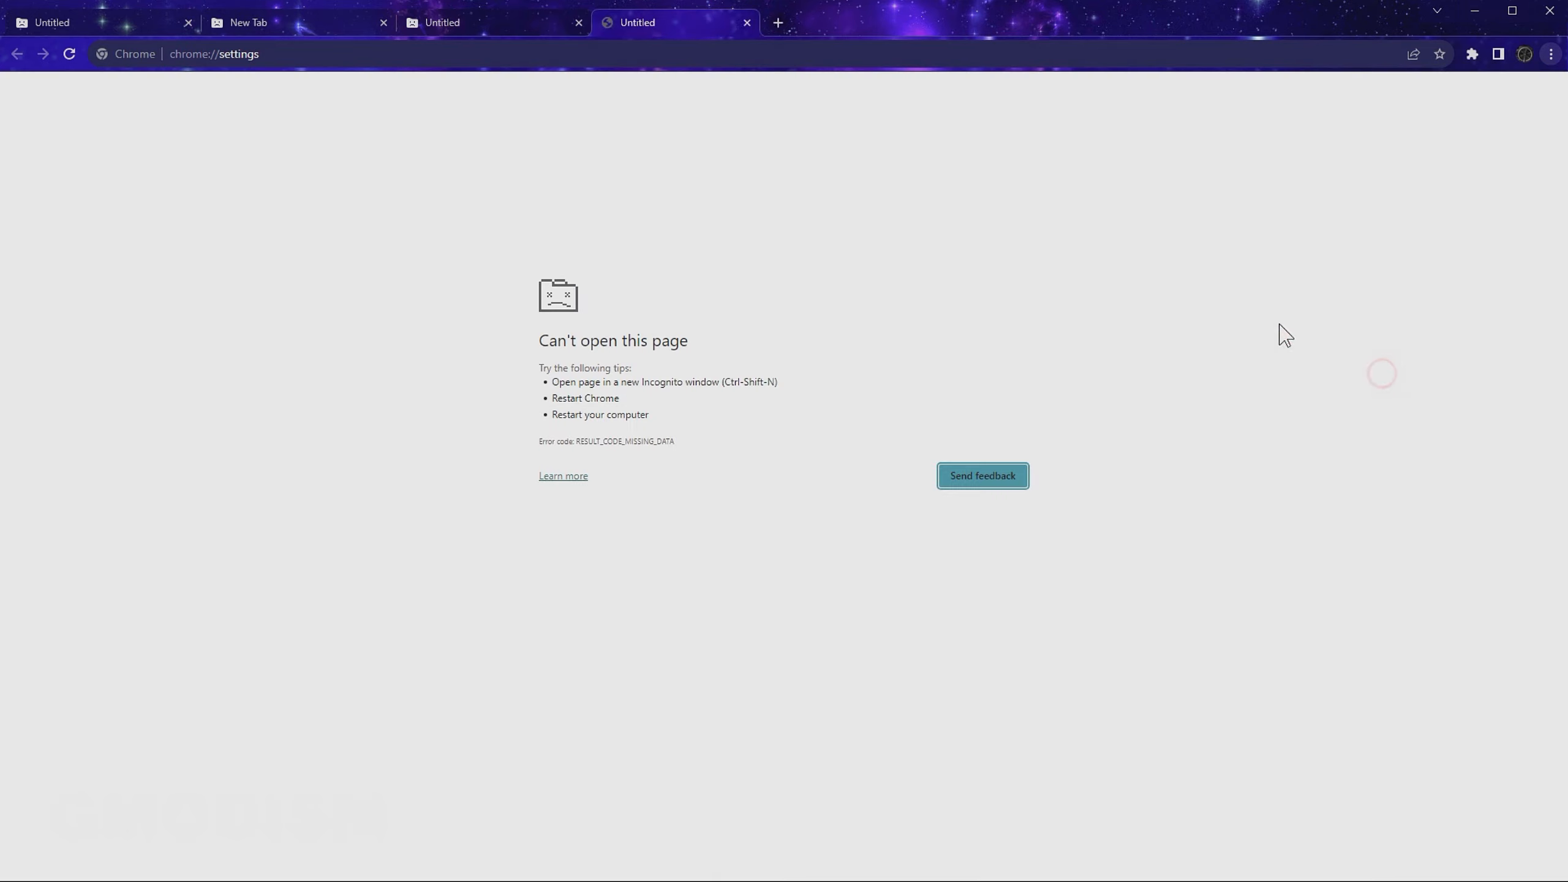
left_click(13, 868)
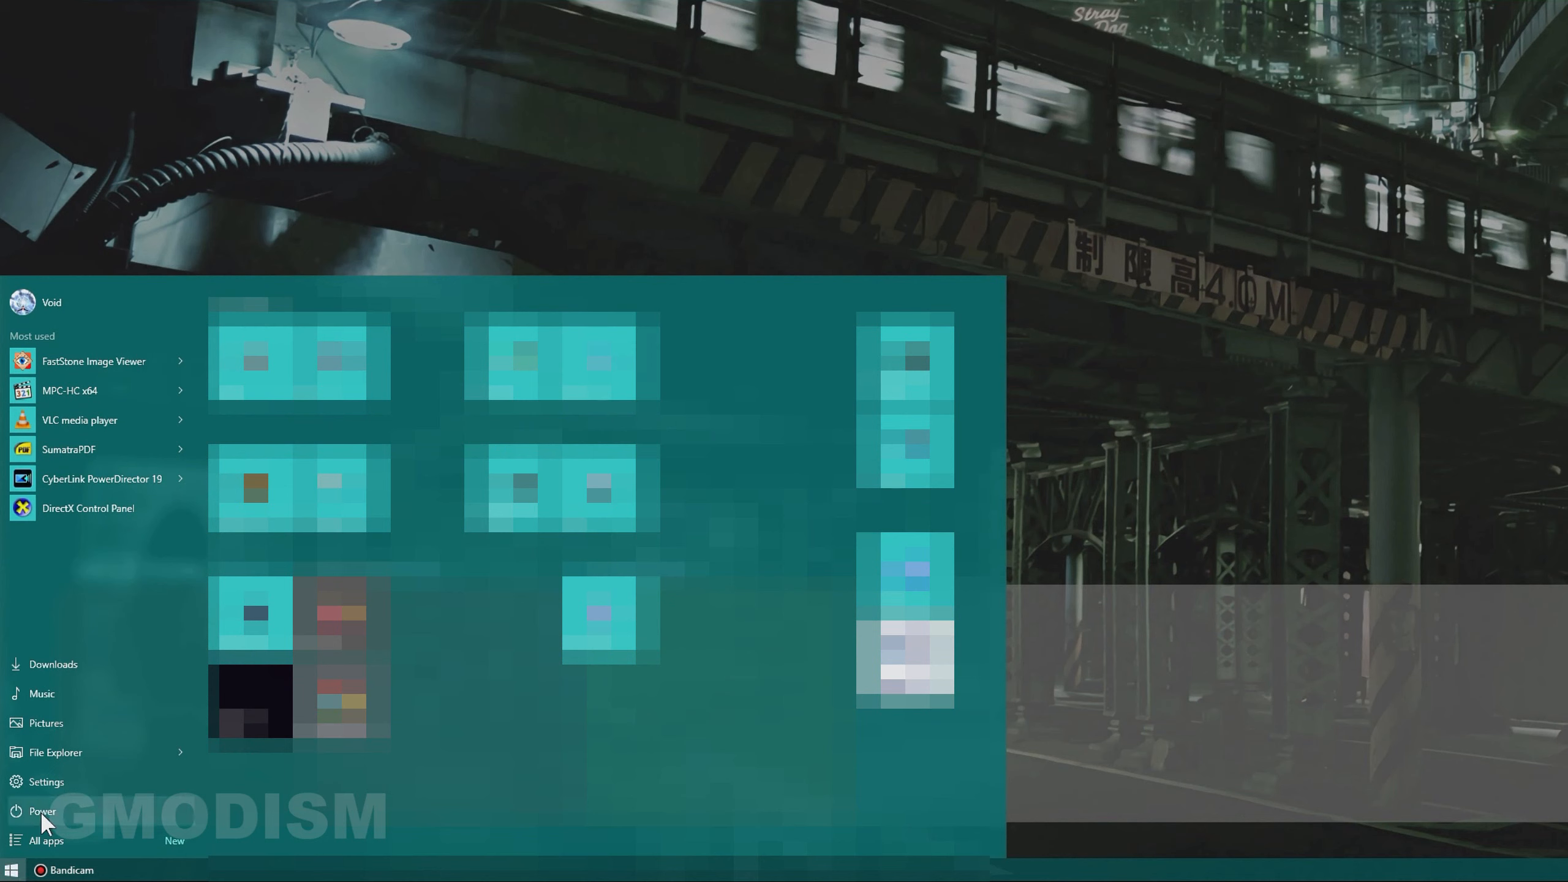
mouse_move(172, 831)
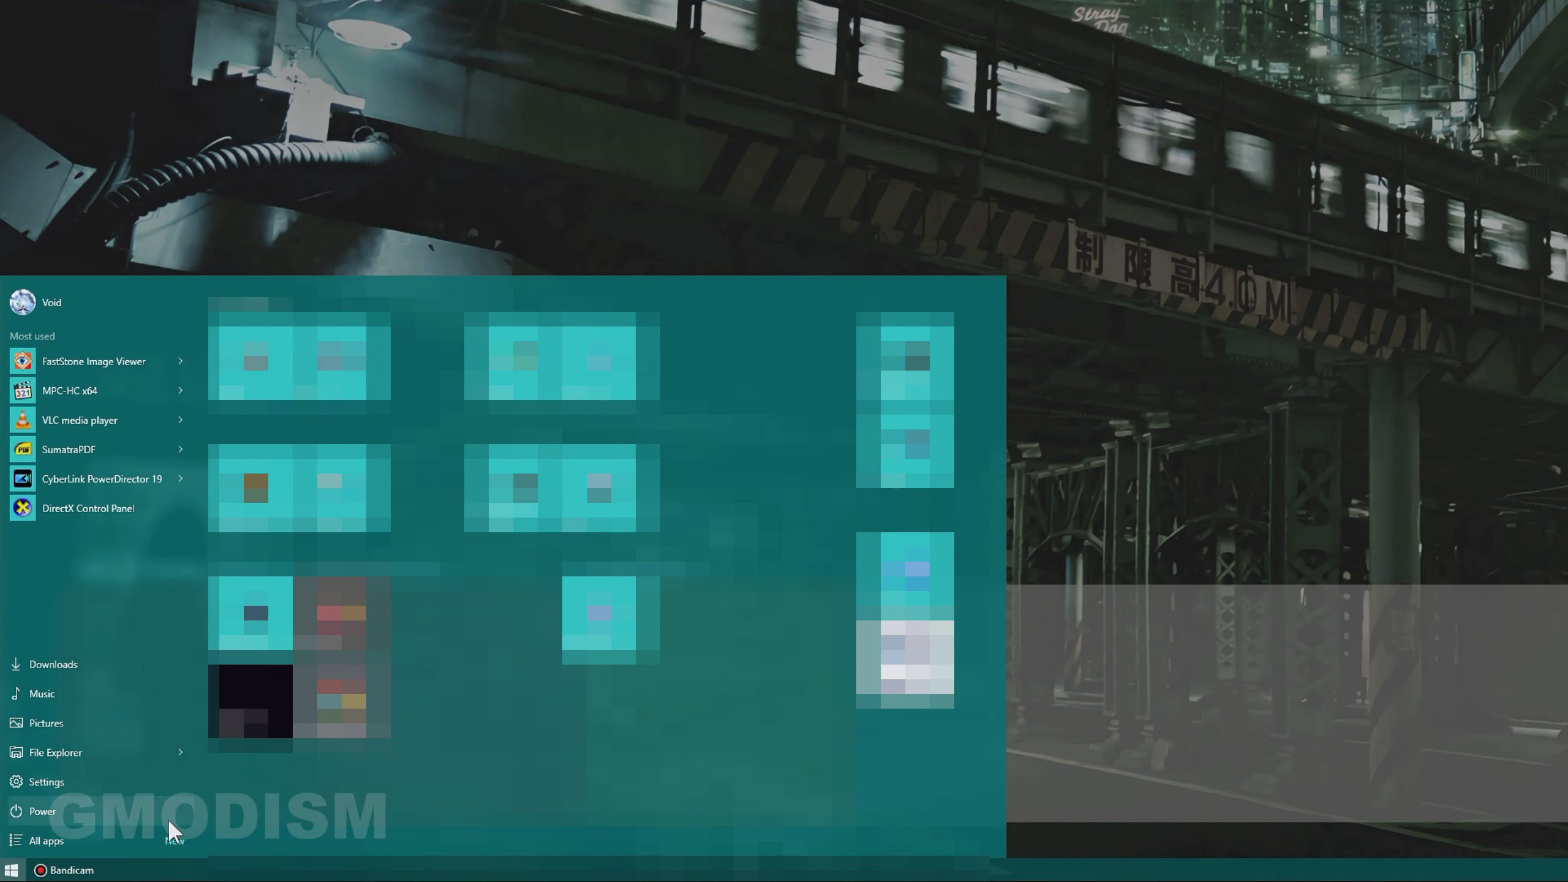
- Restart the computer from the Start menu's Power options
left_click(40, 811)
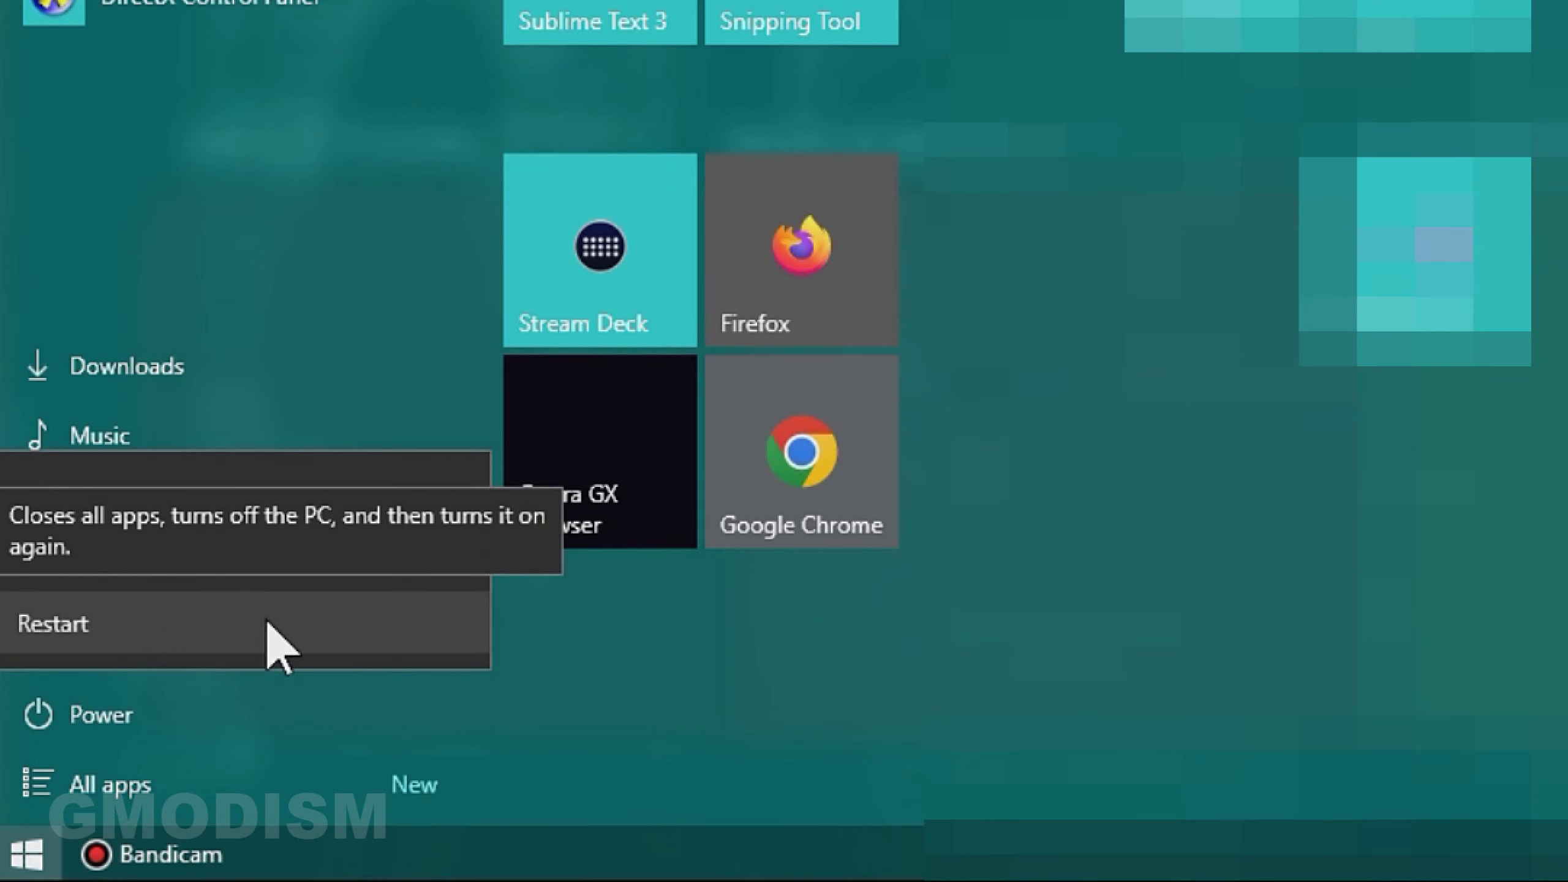
left_click(800, 450)
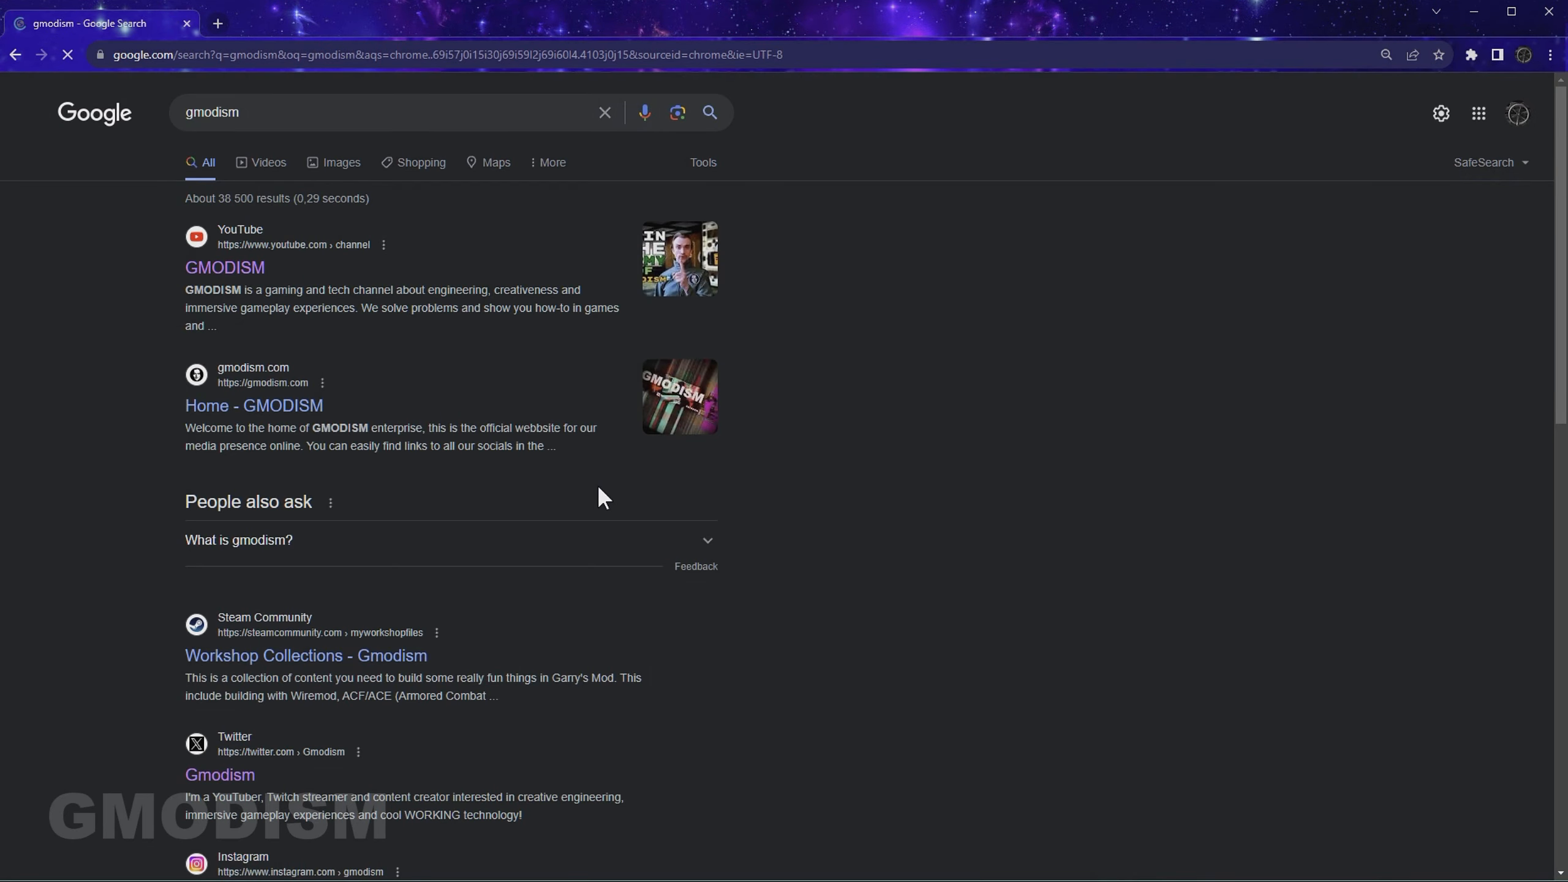
- Open the GMODISM YouTube channel result, a new tab, and the YouTube search box
left_click(218, 24)
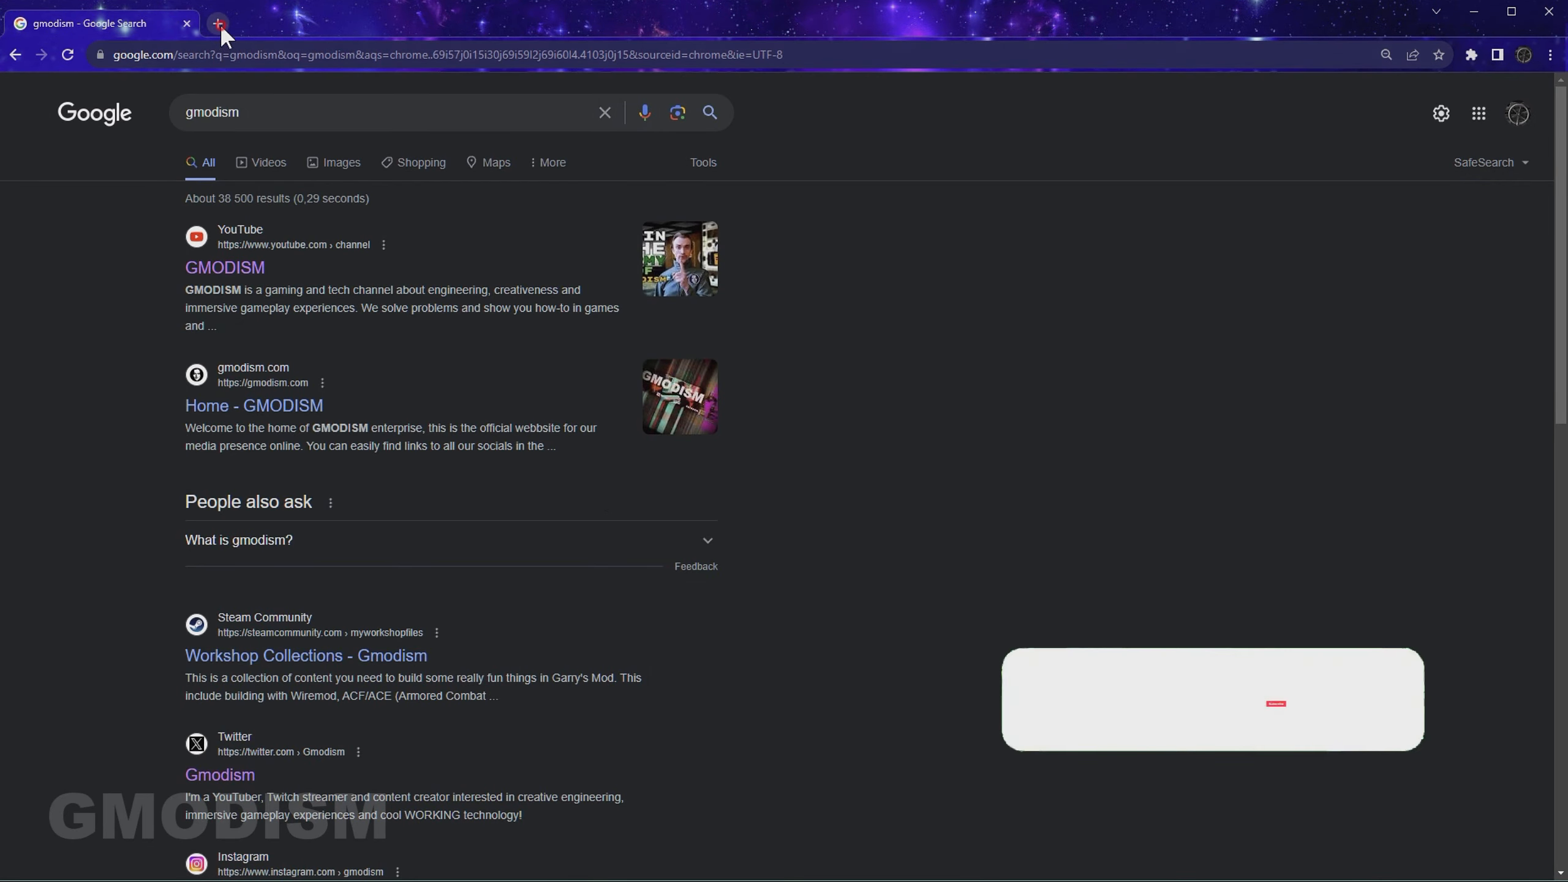
left_click(224, 267)
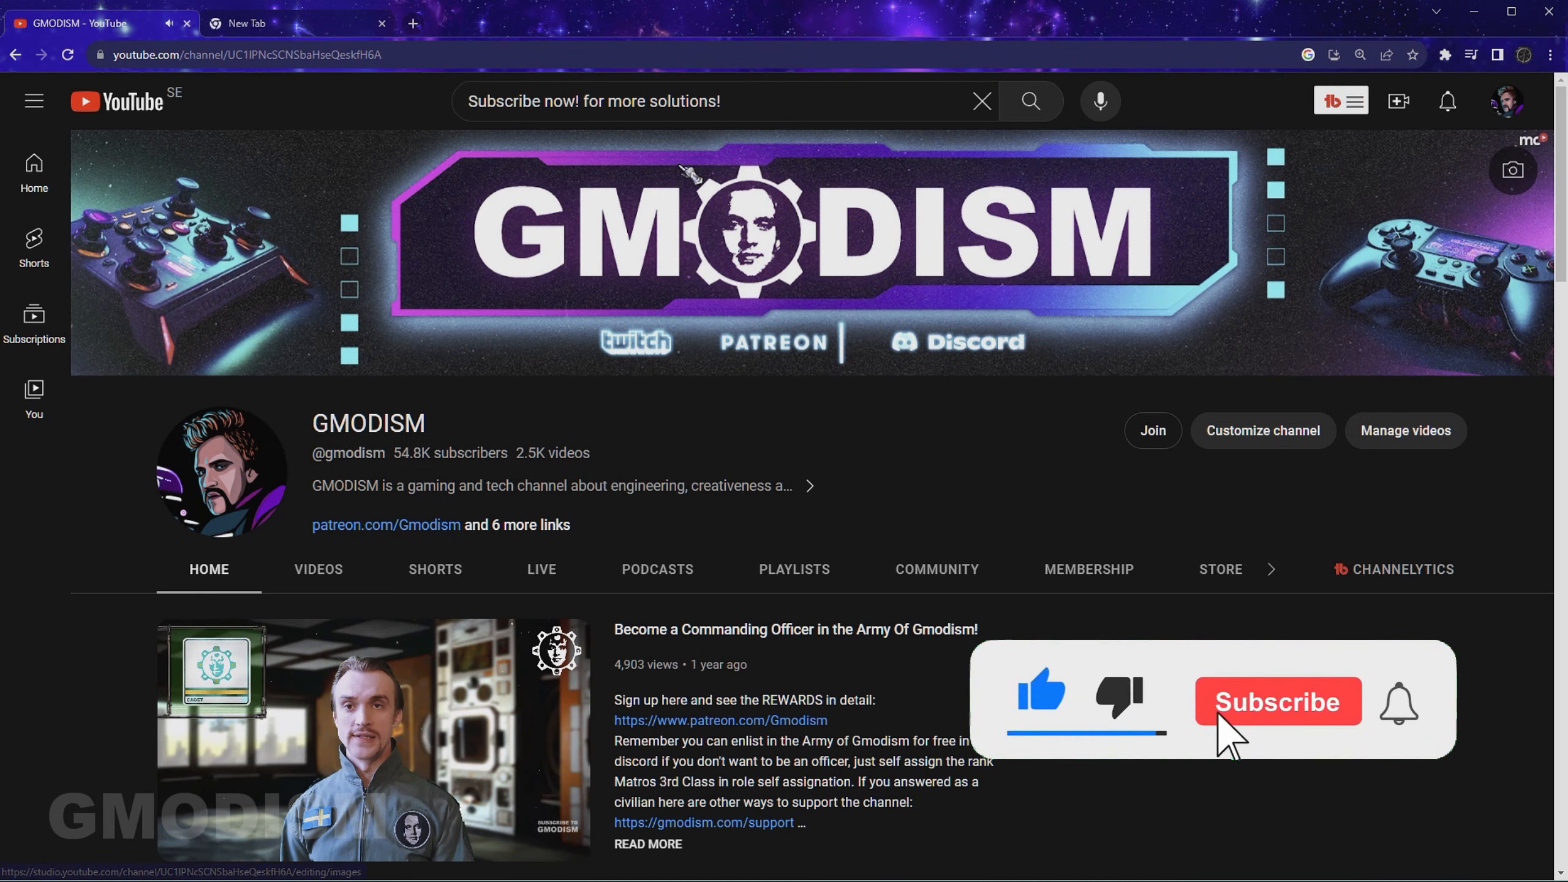
left_click(1277, 701)
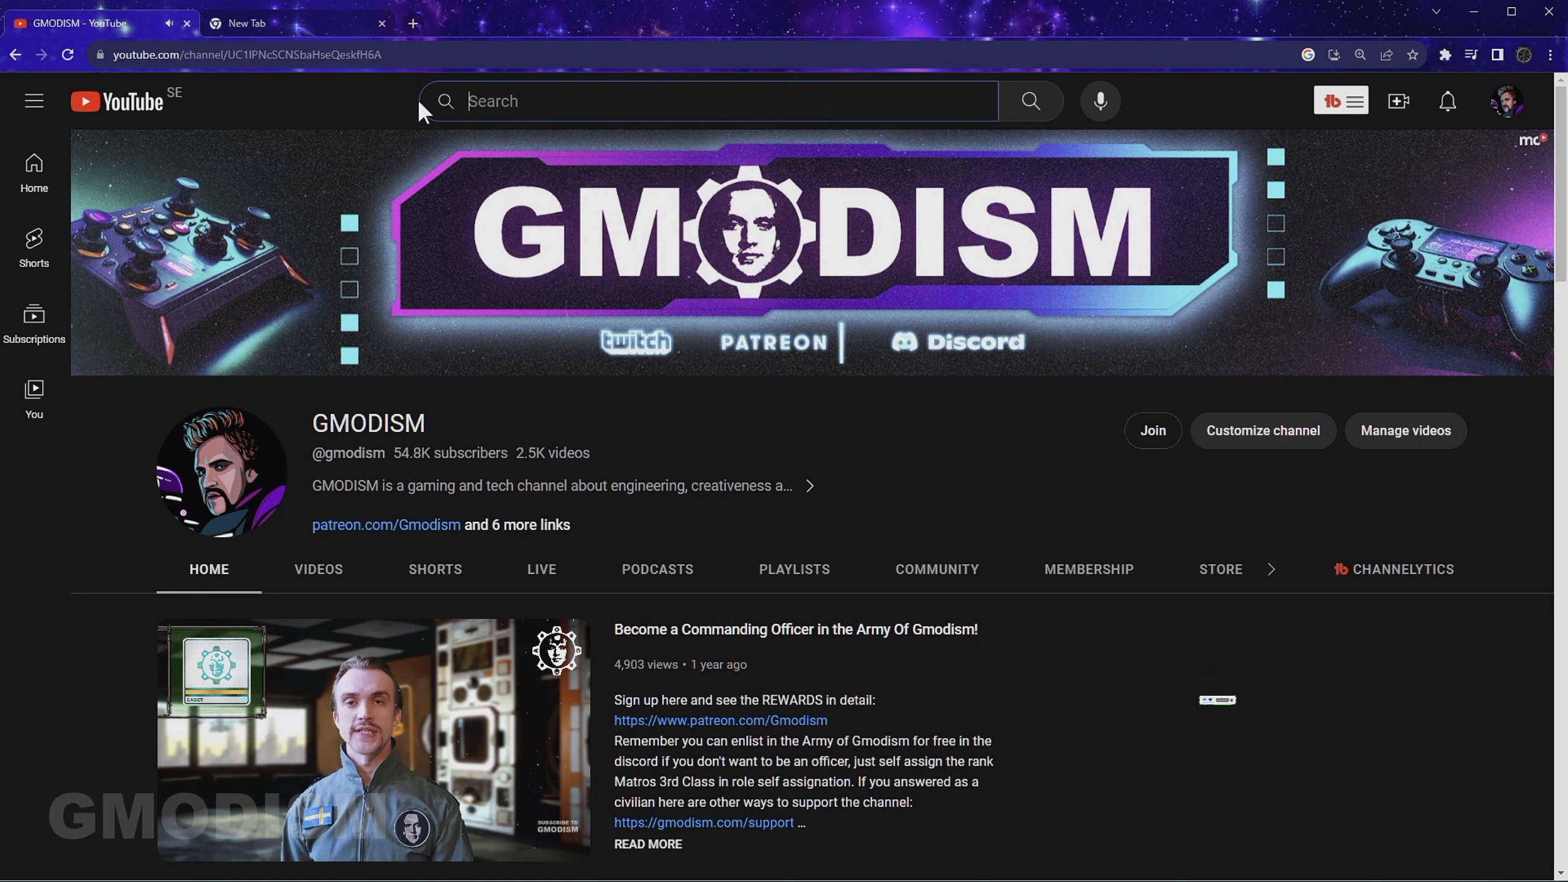
- Enter "Subscribe today. for more solutions!" into the YouTube search box
type("Subscribe today. for")
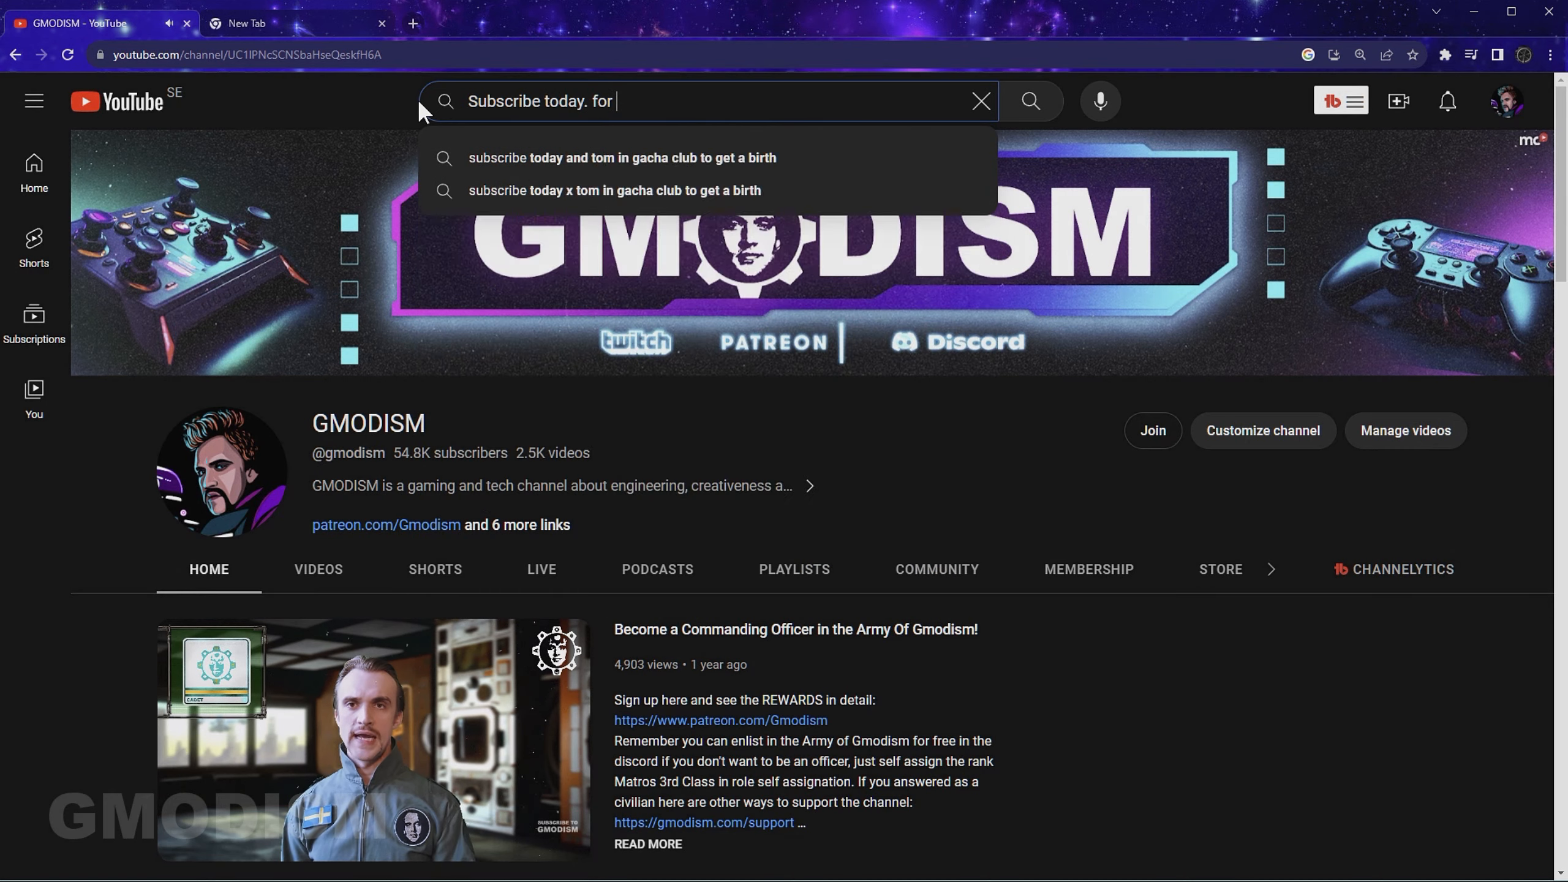
type("no")
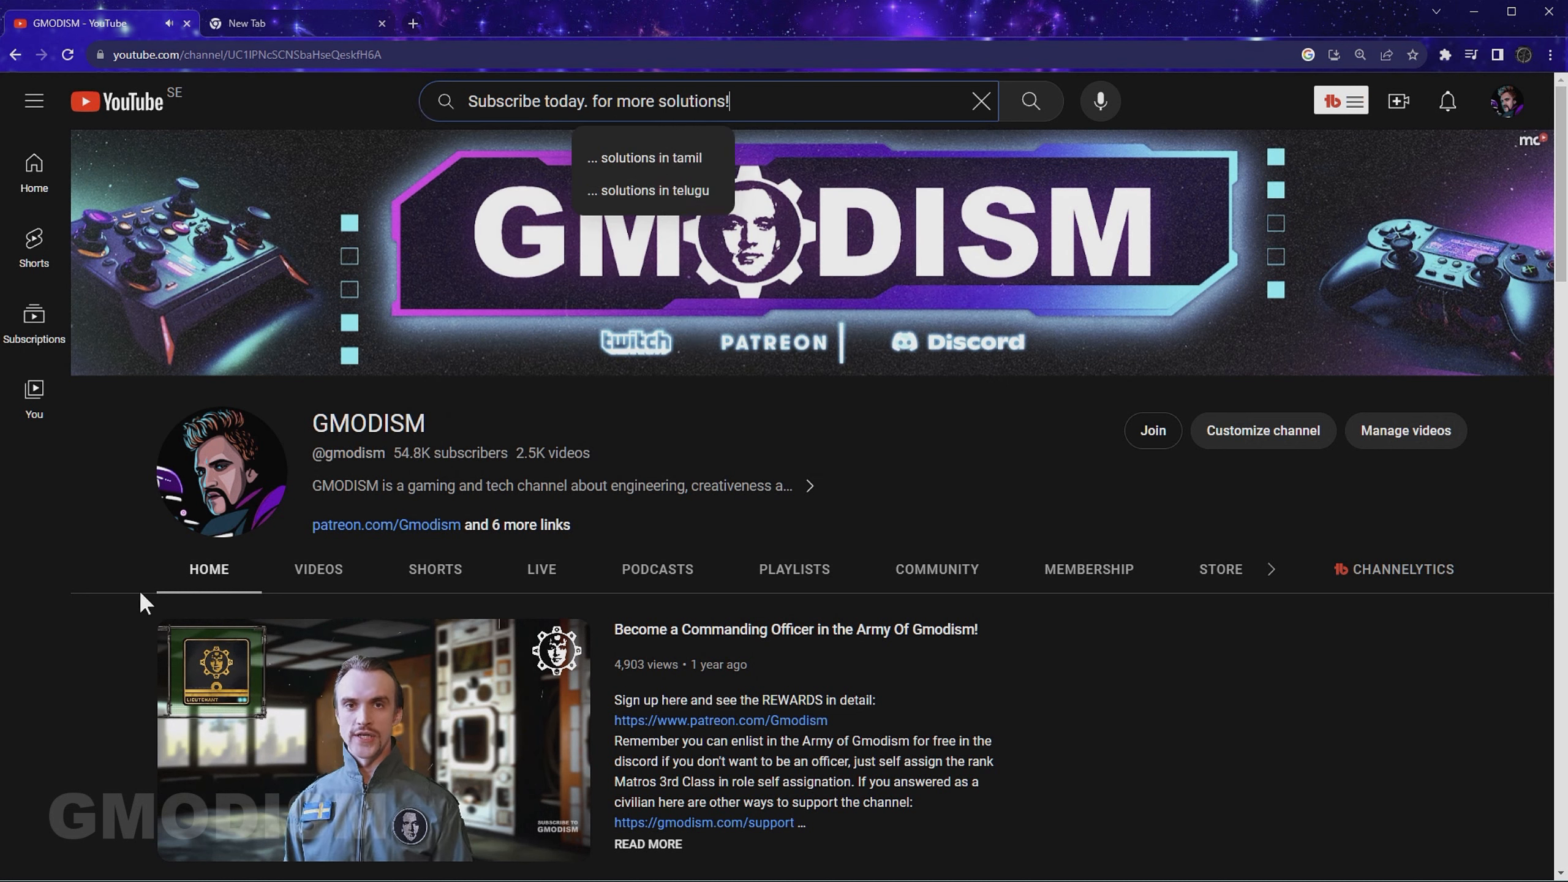
mouse_move(863, 226)
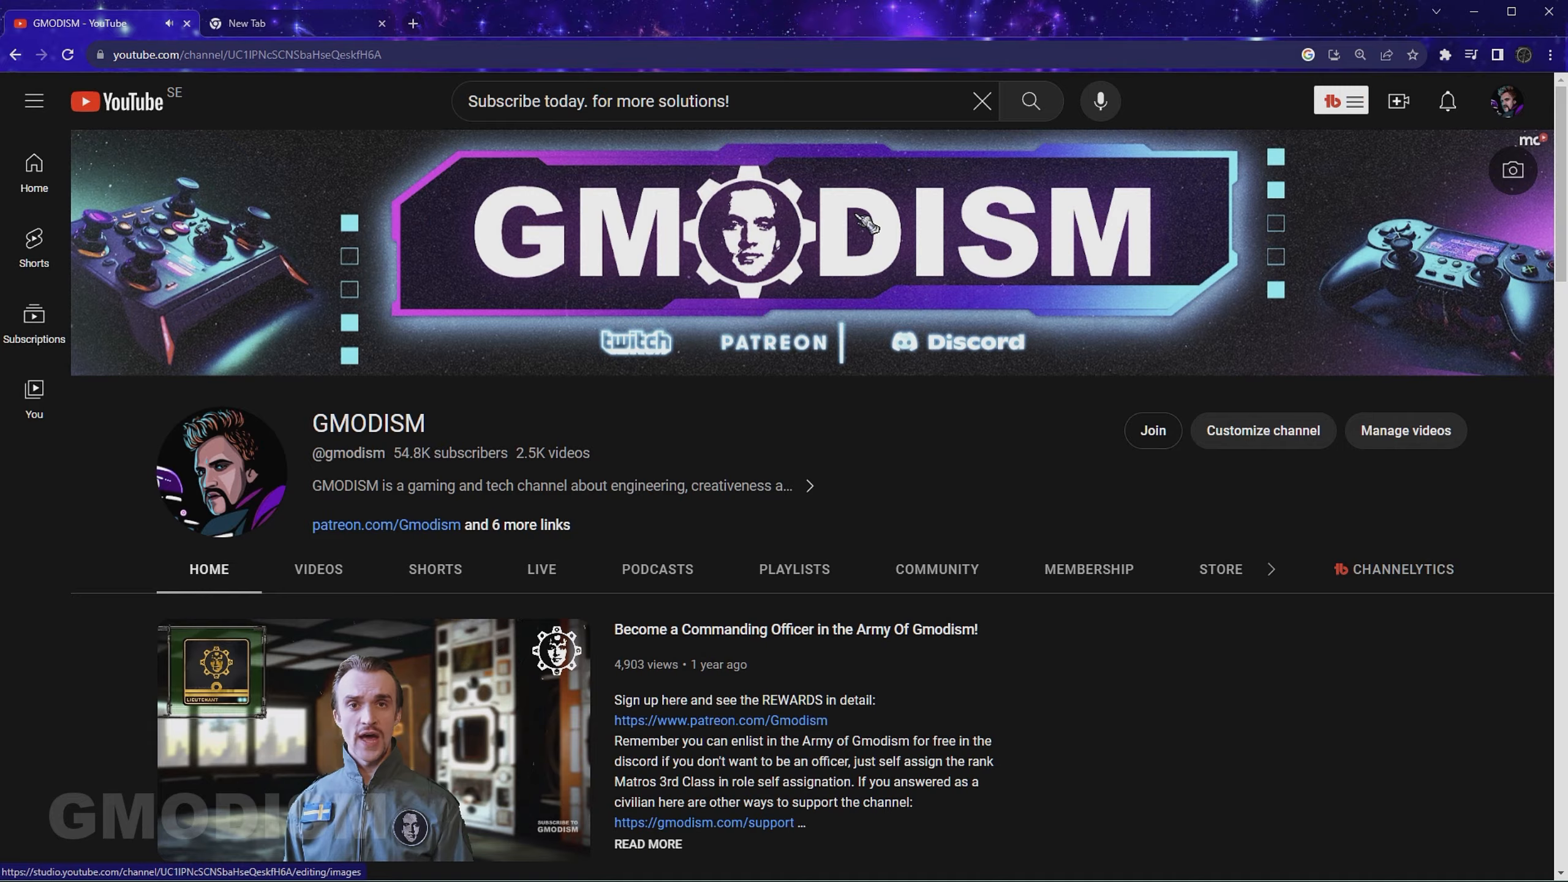